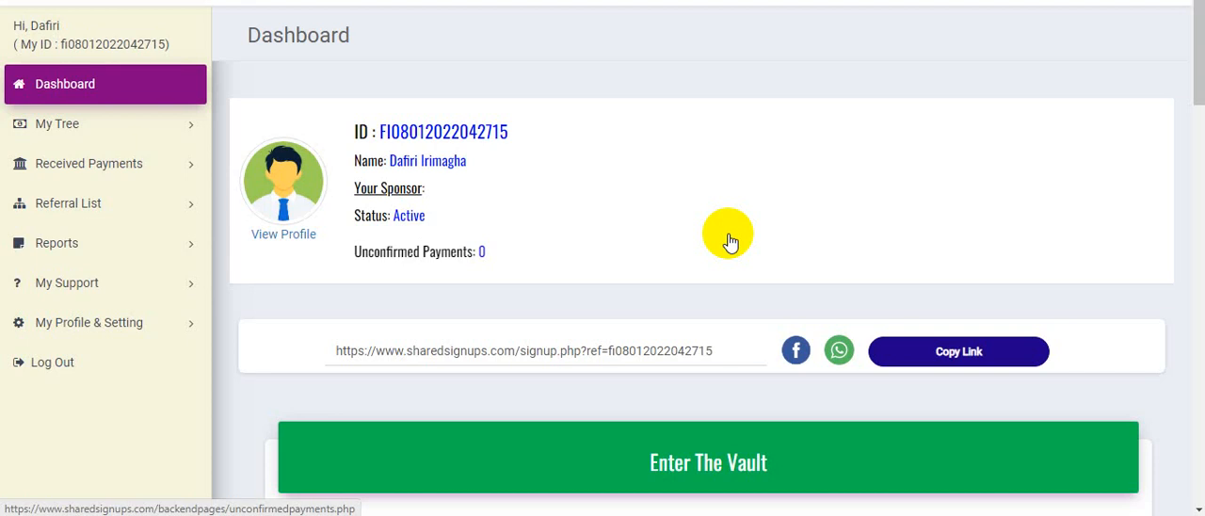
mouse_move(659, 203)
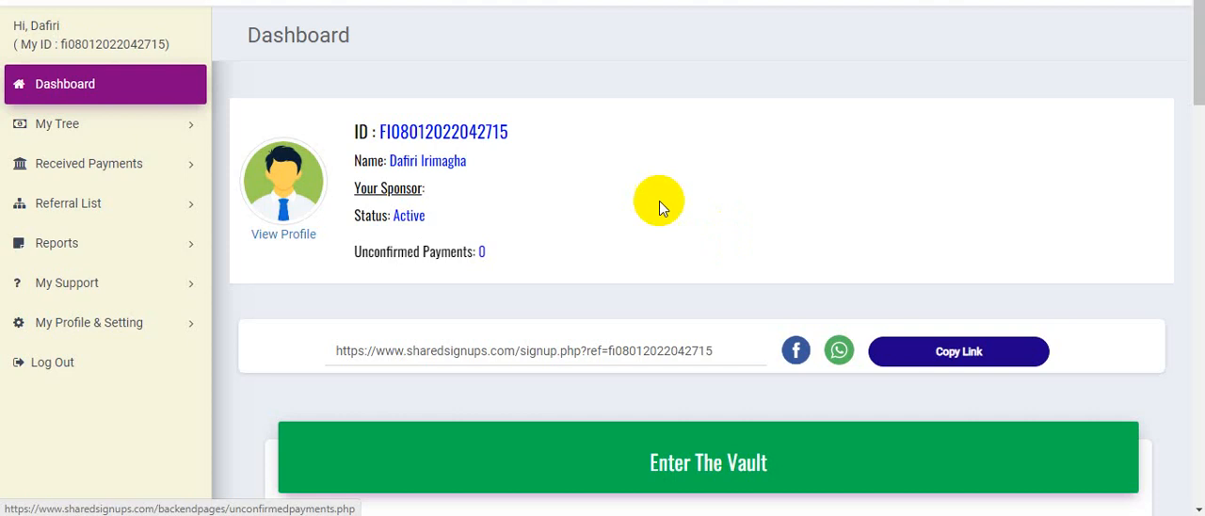
mouse_move(97, 130)
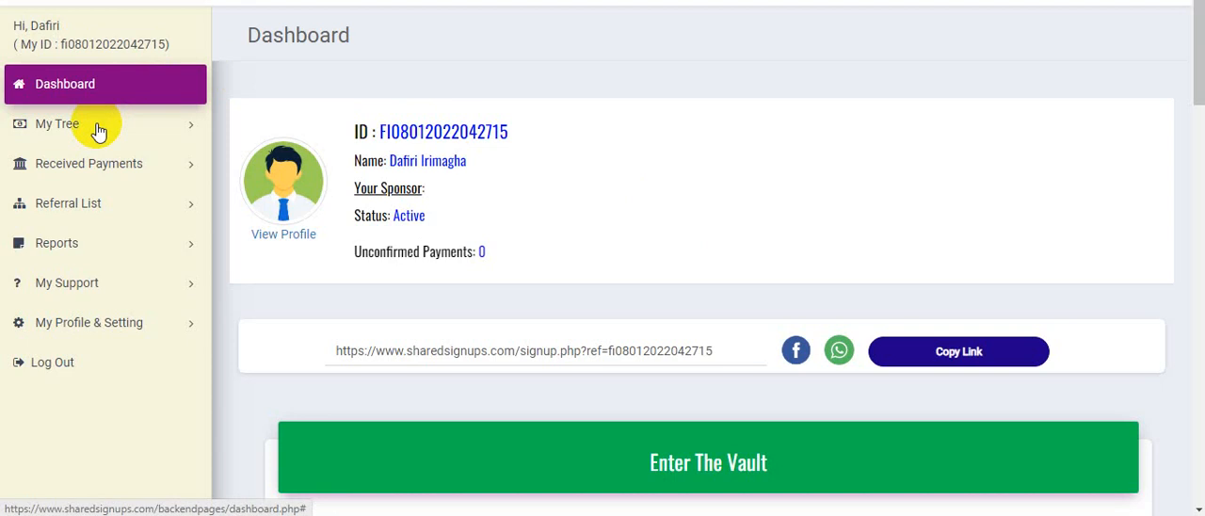
mouse_move(90, 169)
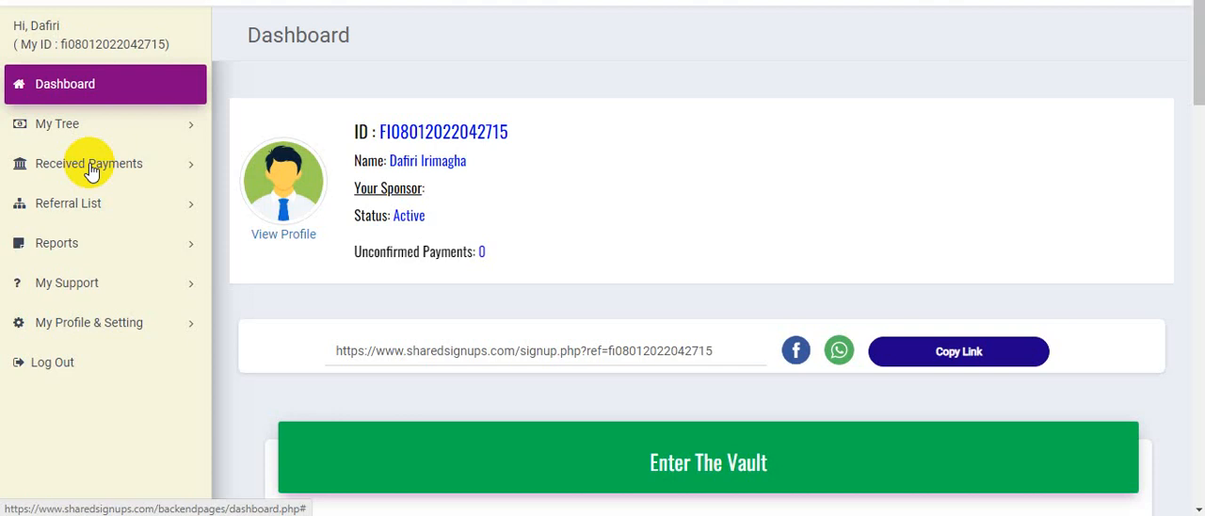
mouse_move(674, 222)
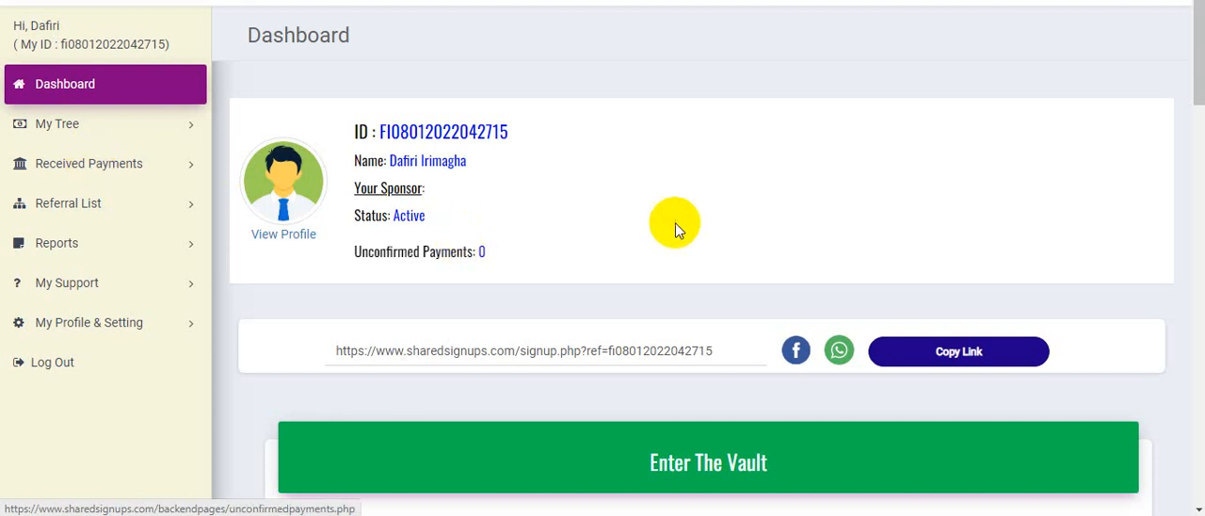
mouse_move(734, 351)
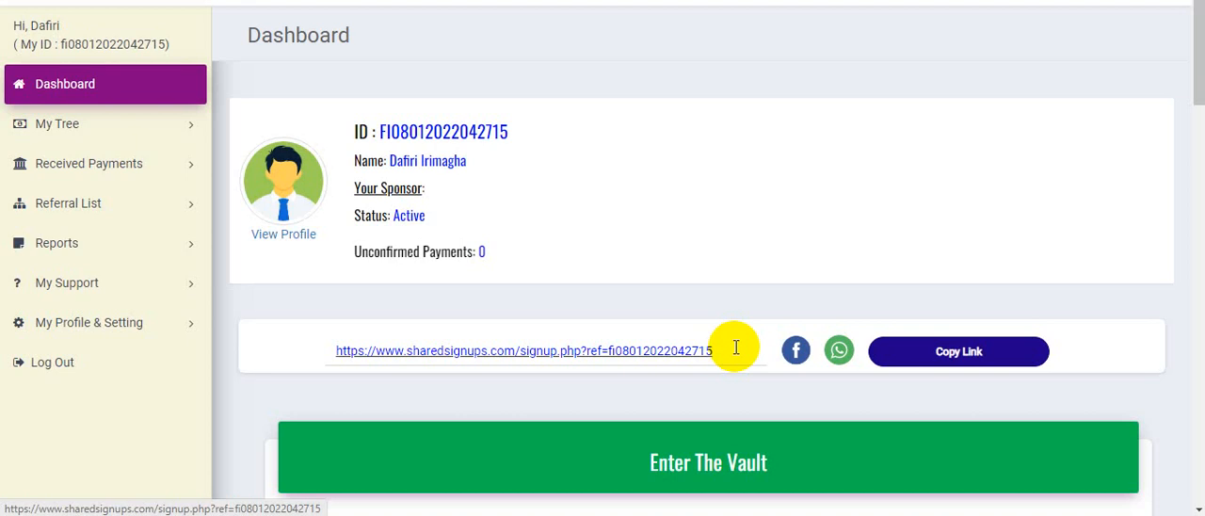
mouse_move(185, 216)
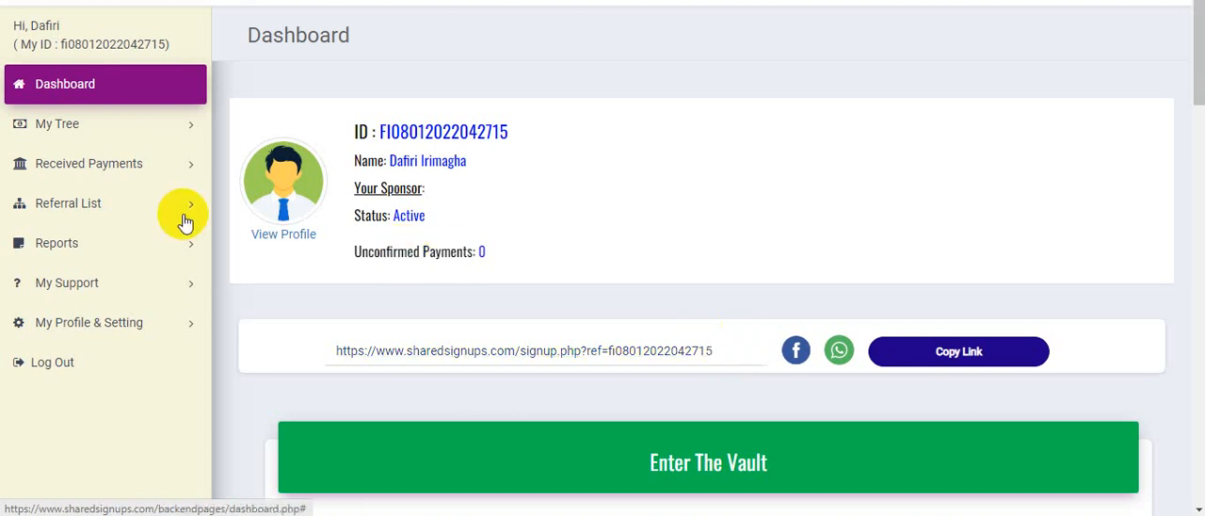
mouse_move(117, 162)
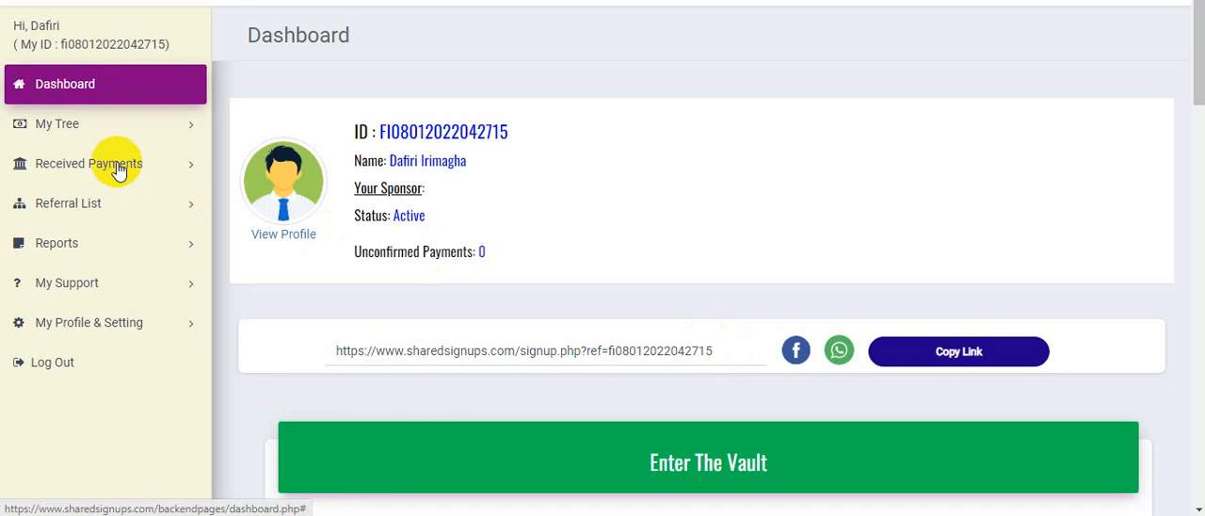
mouse_move(805, 287)
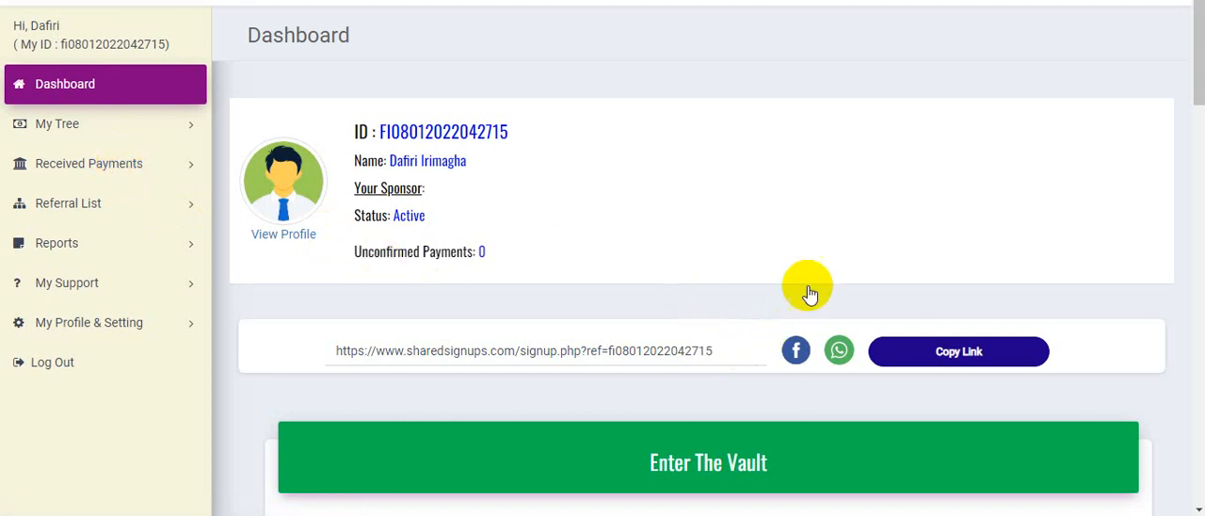
mouse_move(825, 268)
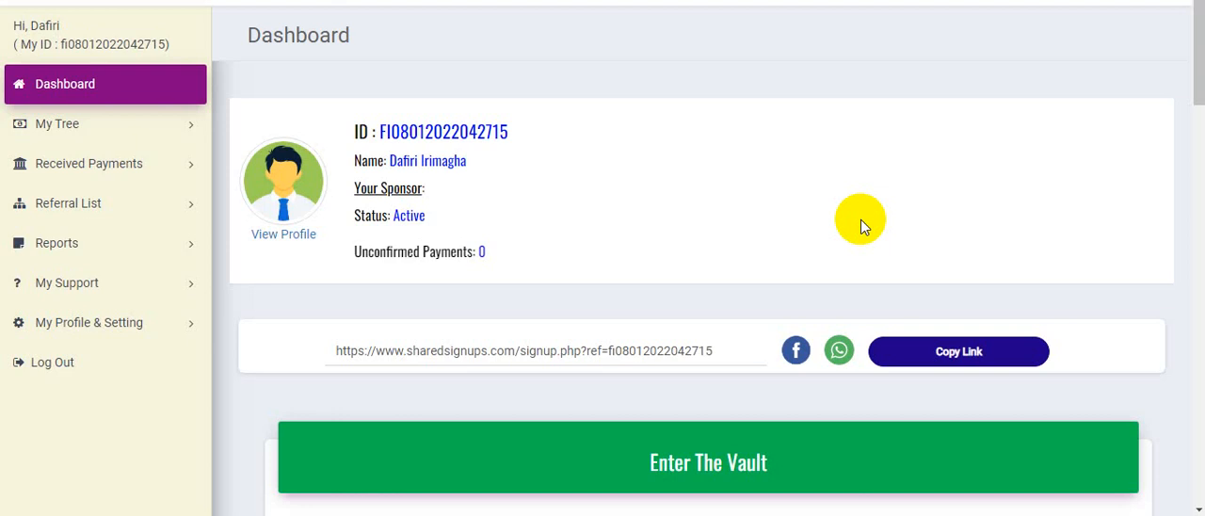
mouse_move(847, 211)
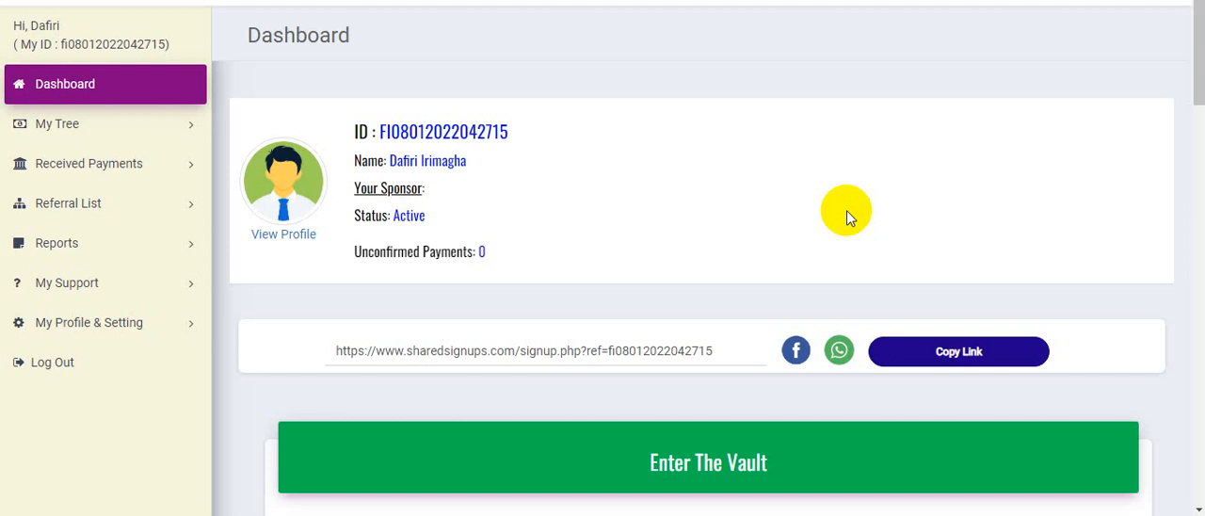
mouse_move(839, 450)
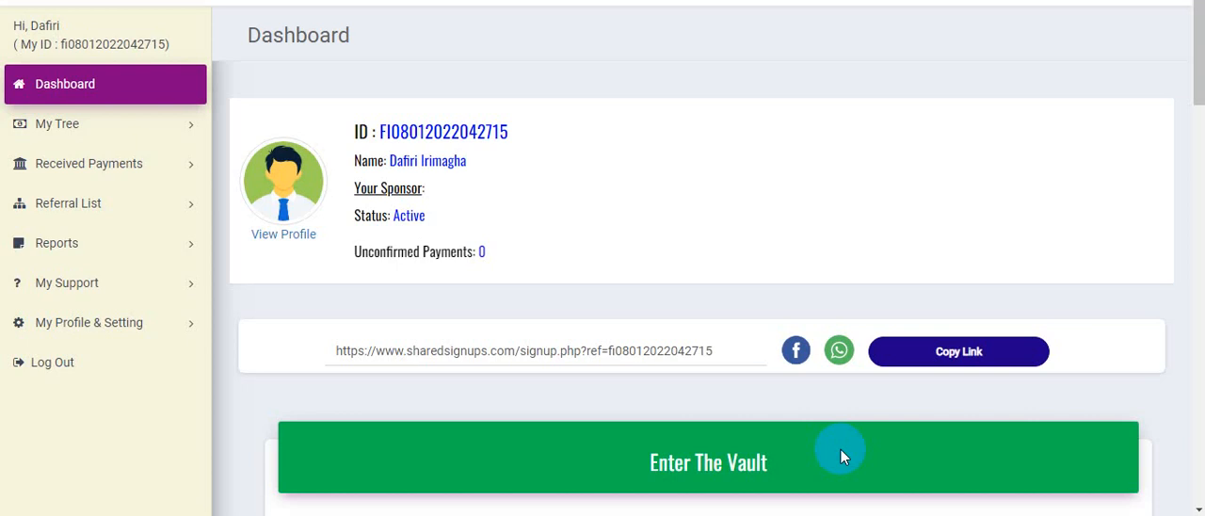
mouse_move(158, 204)
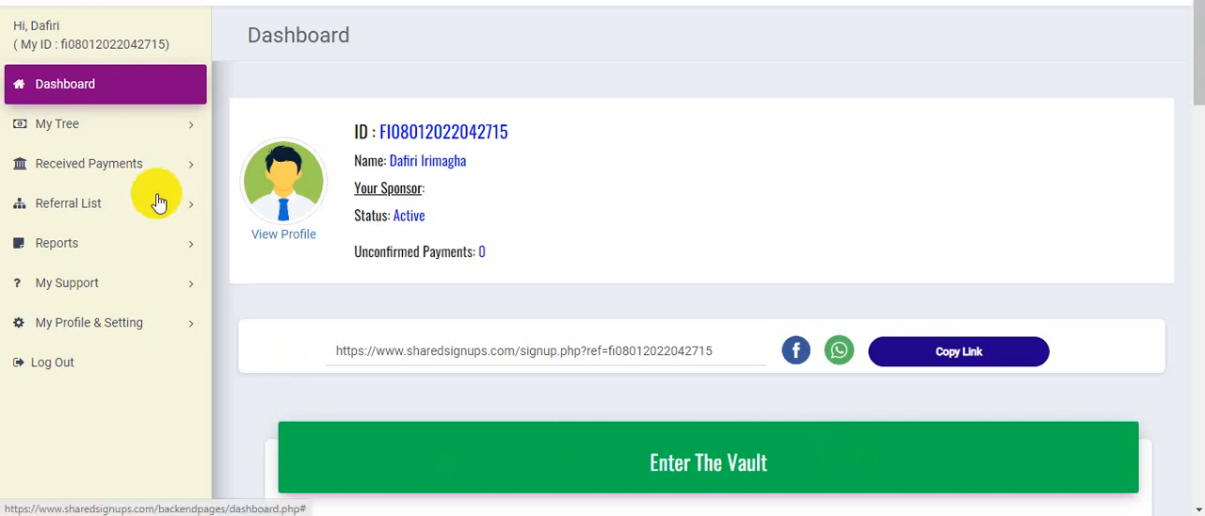
mouse_move(113, 192)
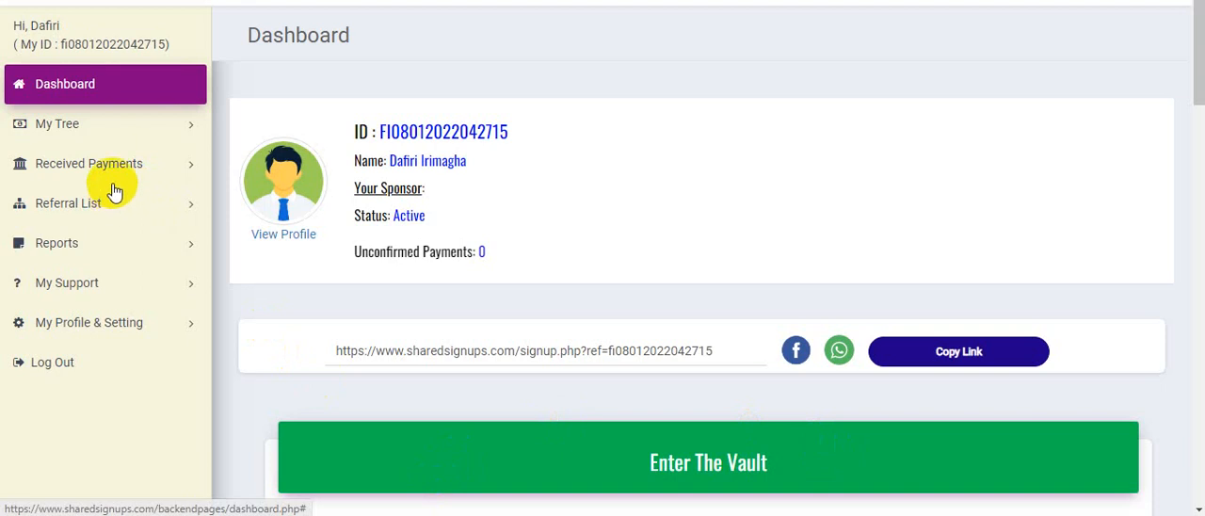
mouse_move(817, 116)
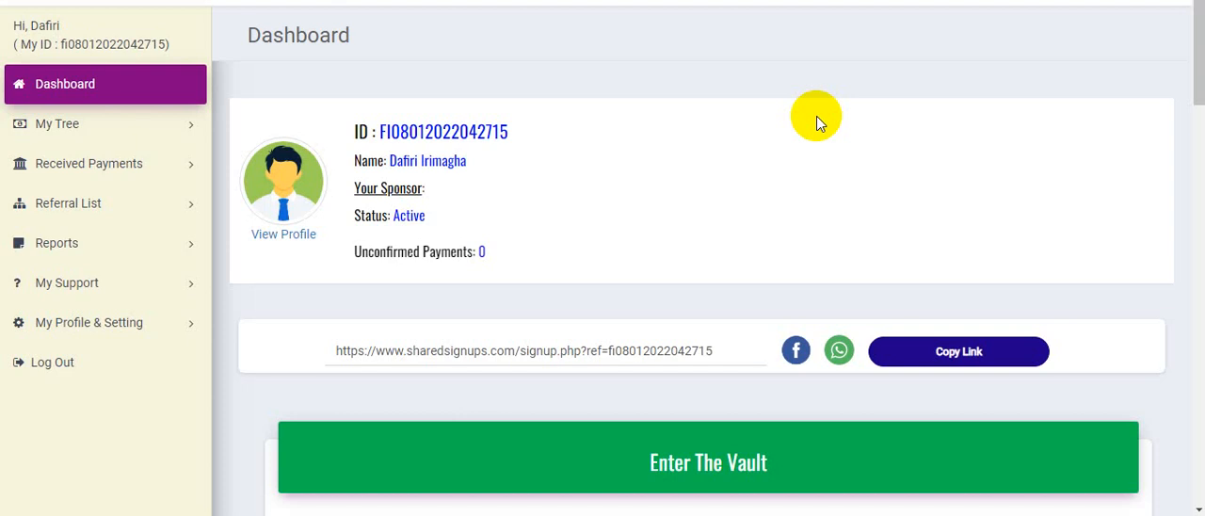
mouse_move(817, 209)
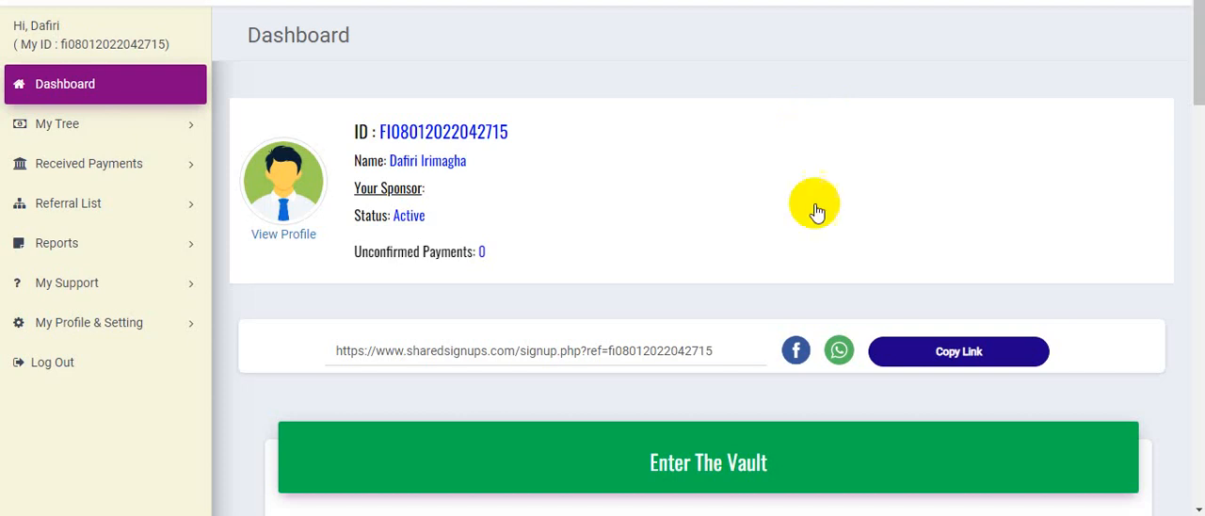
mouse_move(815, 203)
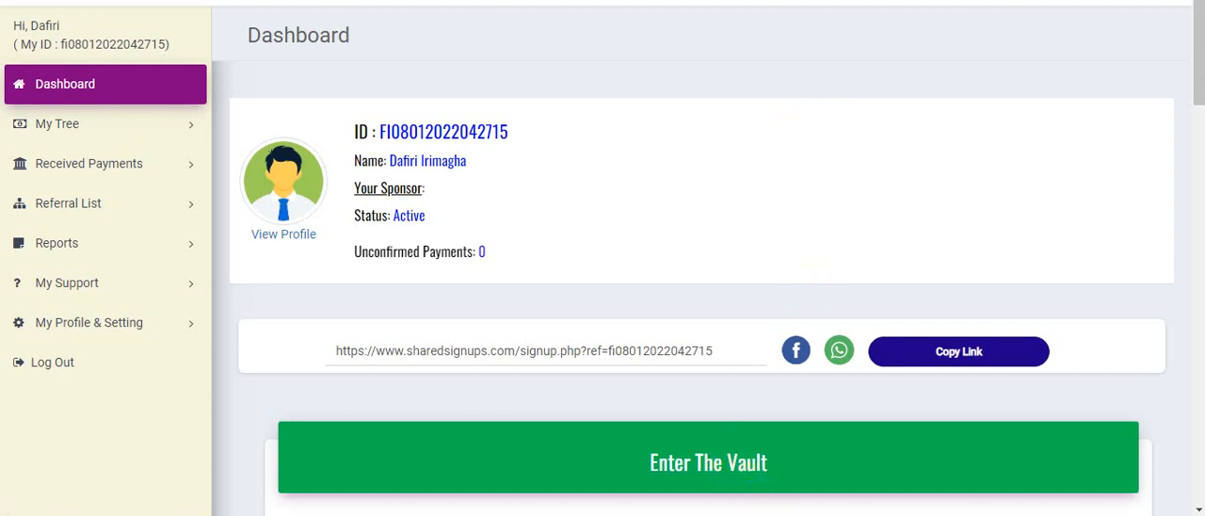